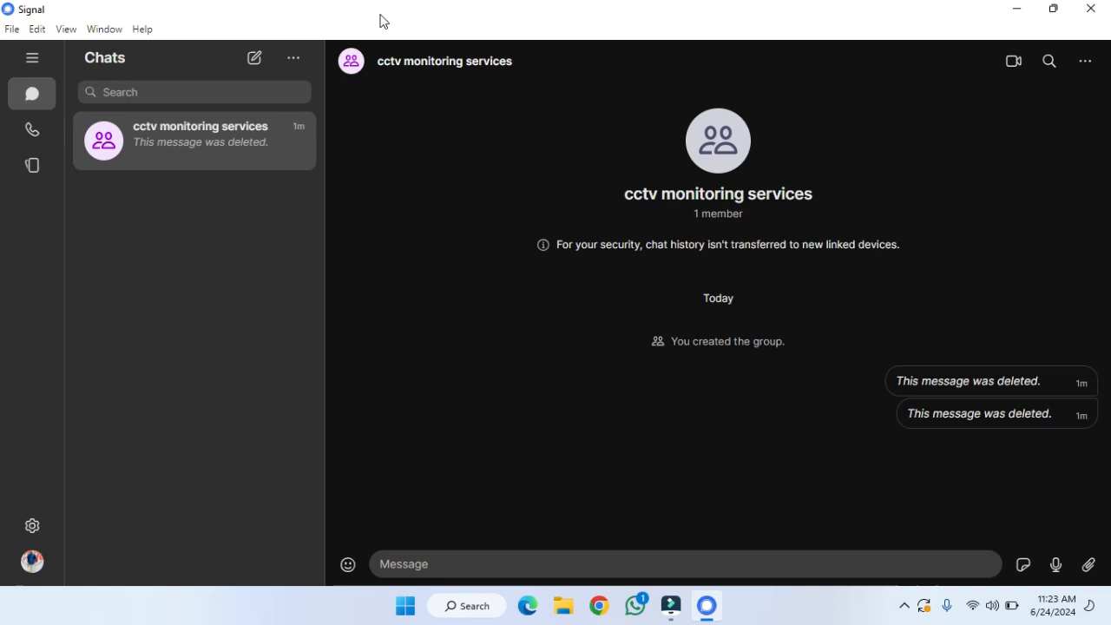
{"action": "mouse_move", "coordinate": [150, 279]}
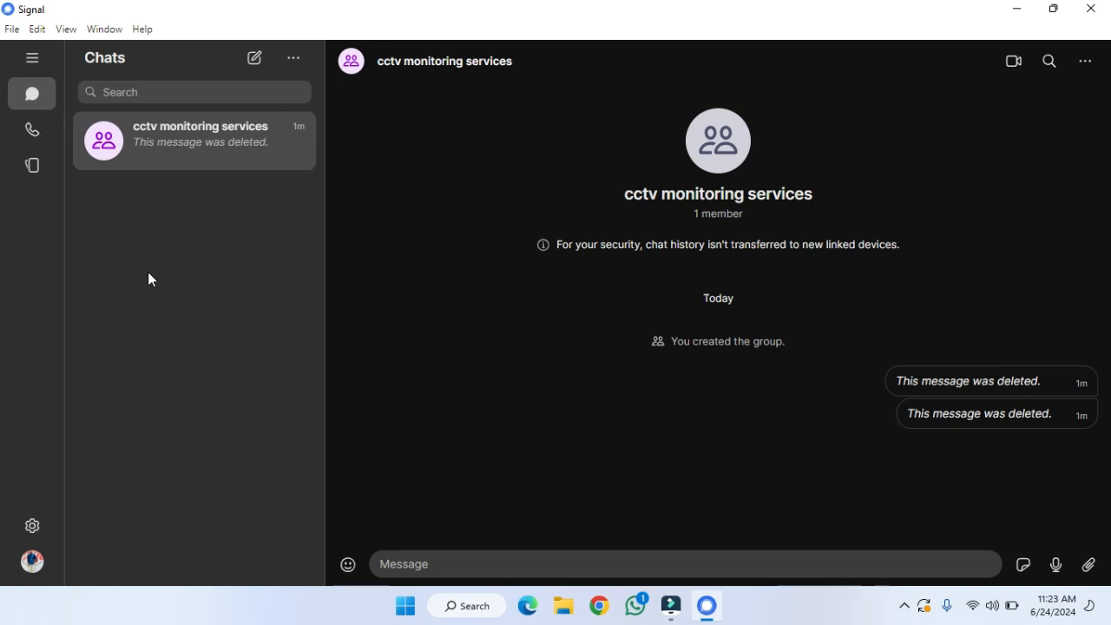
{"action": "mouse_move", "coordinate": [412, 6]}
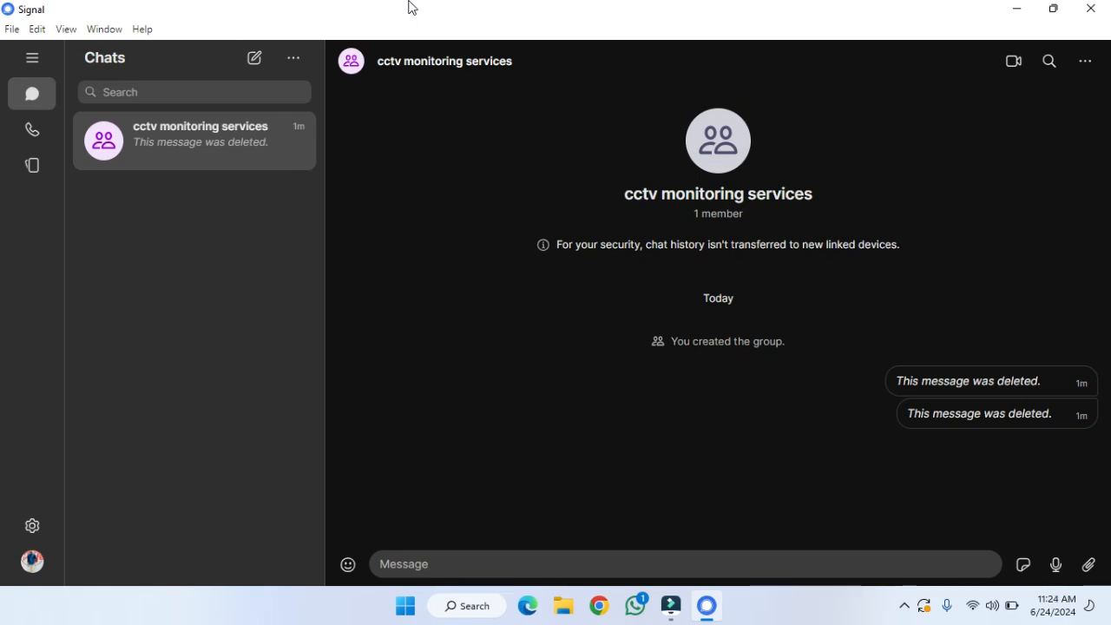
{"action": "mouse_move", "coordinate": [398, 7]}
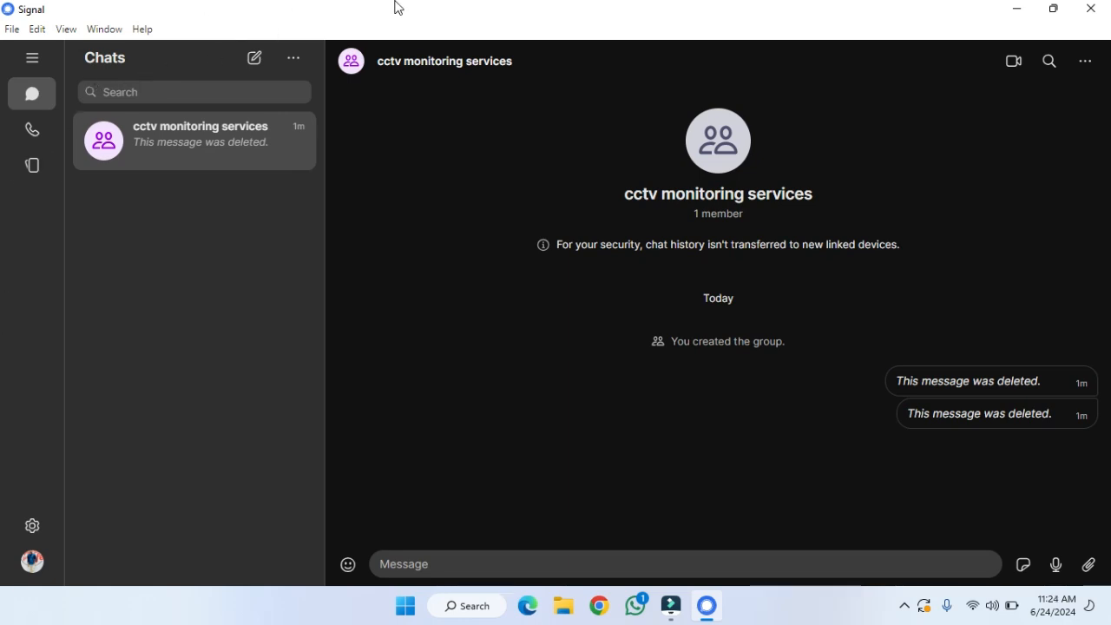
{"action": "mouse_move", "coordinate": [254, 59]}
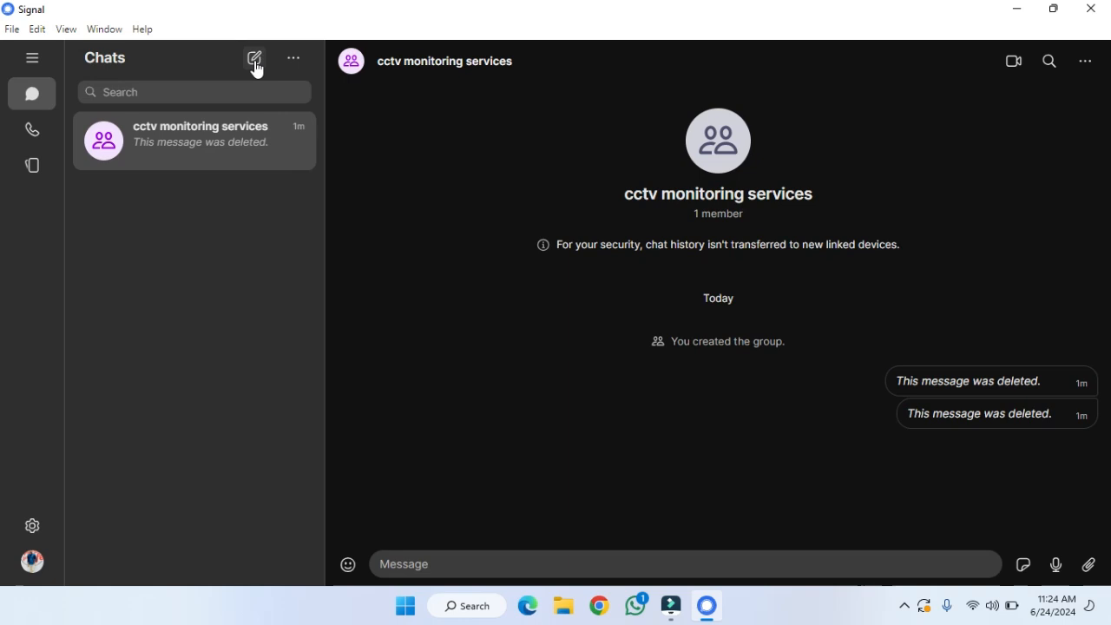
Open the New chat panel from the compose icon beside the Chats heading.
{"action": "left_click", "coordinate": [254, 58]}
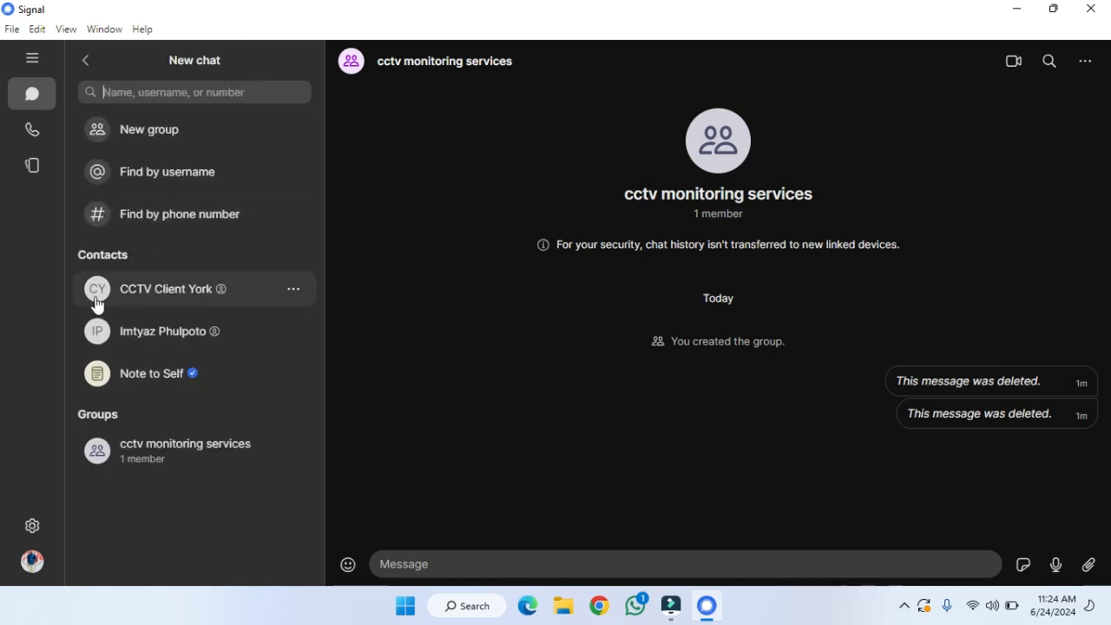
{"action": "mouse_move", "coordinate": [117, 373]}
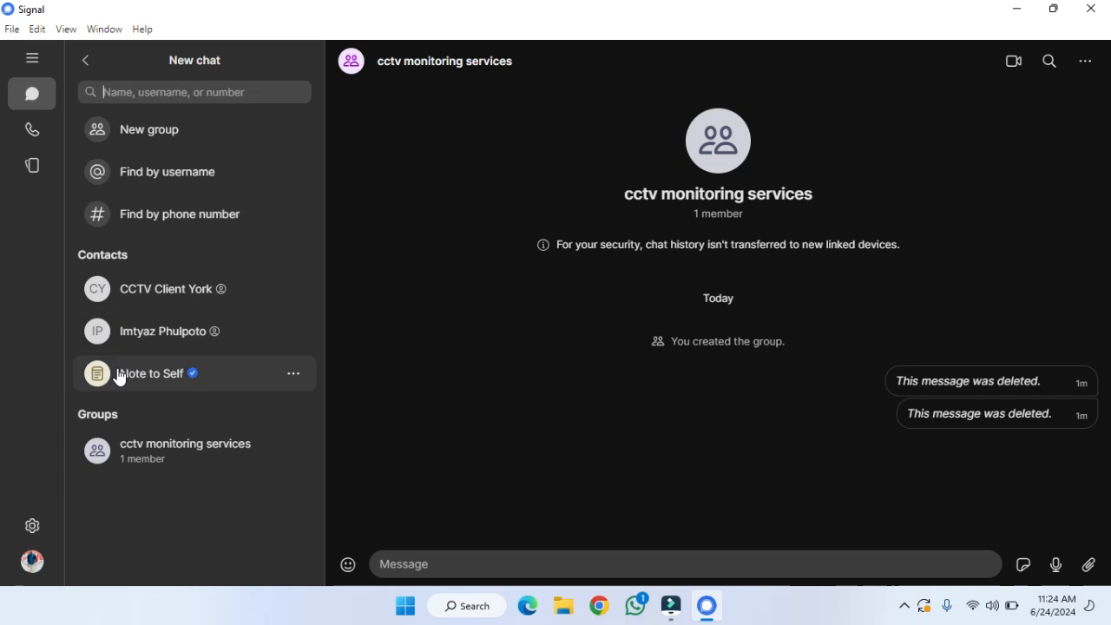
{"action": "mouse_move", "coordinate": [167, 171]}
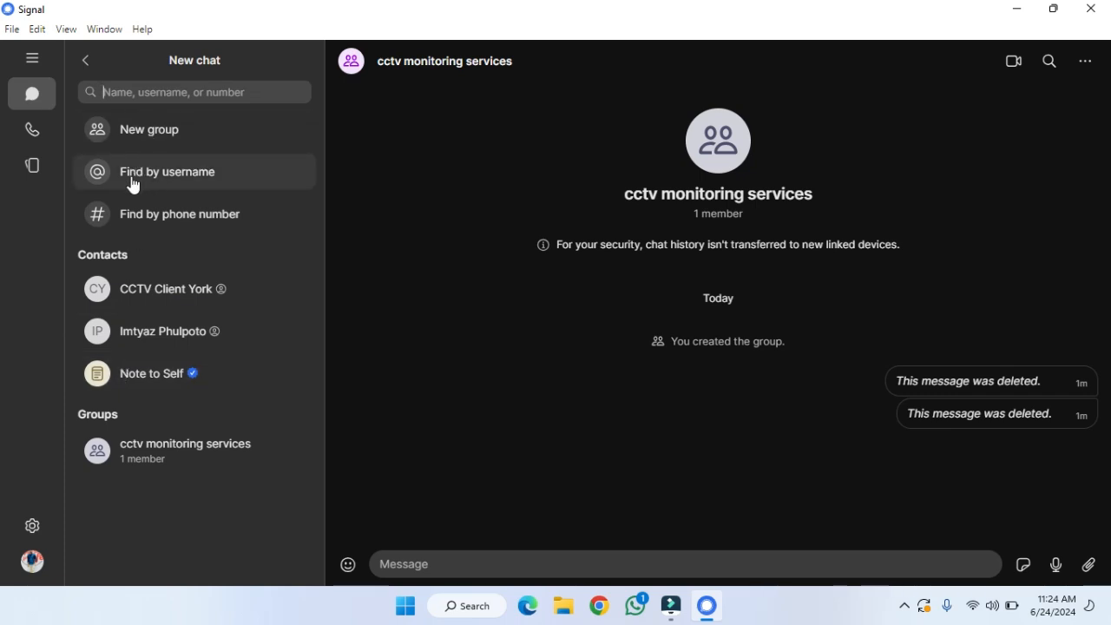
Start Find by username and enter the partial username 'saf'.
{"action": "left_click", "coordinate": [167, 171]}
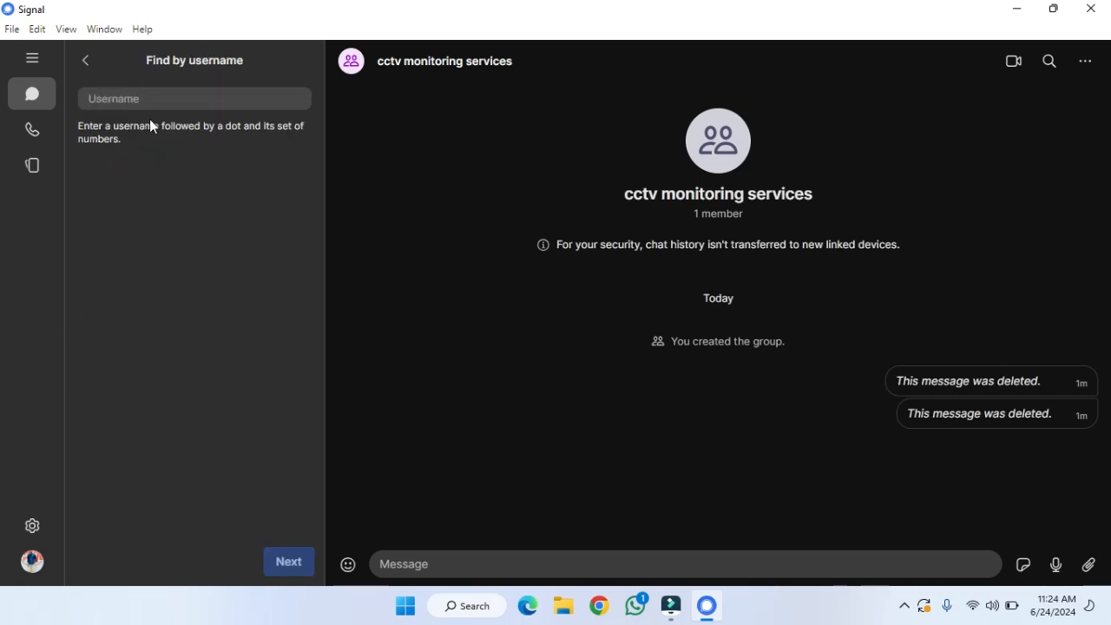
{"action": "type", "text": "sa"}
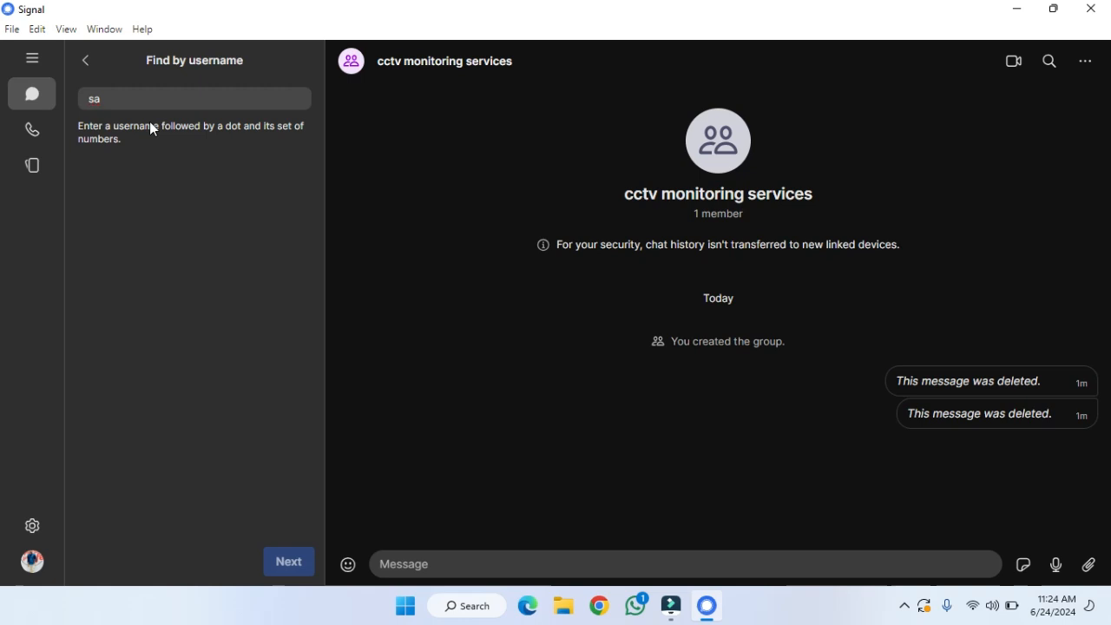
{"action": "type", "text": "feer"}
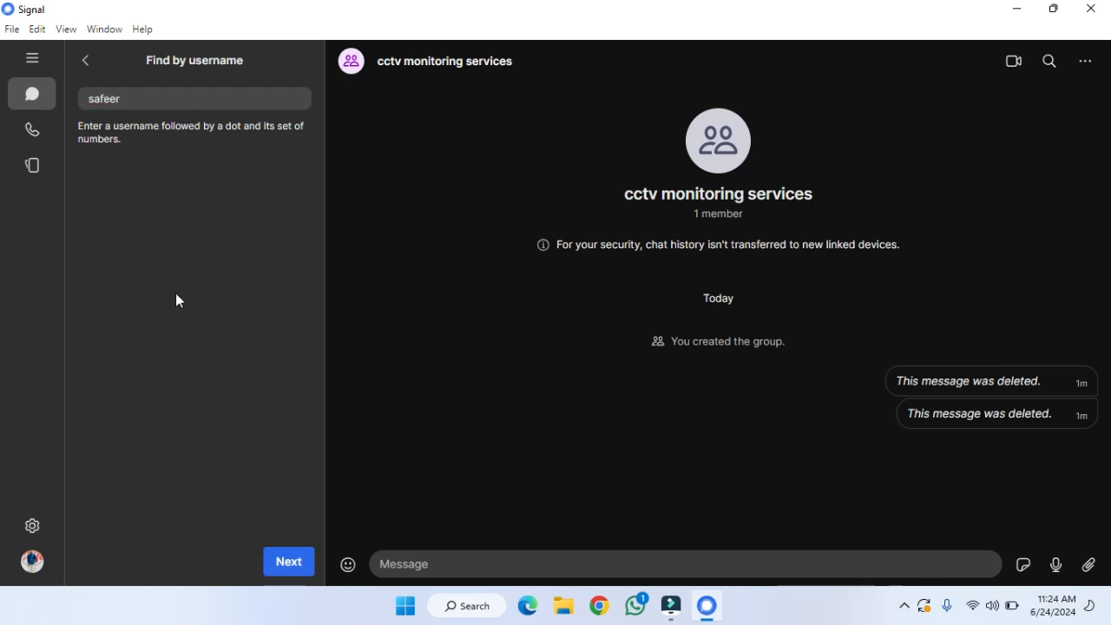
{"action": "key", "text": "Backspace"}
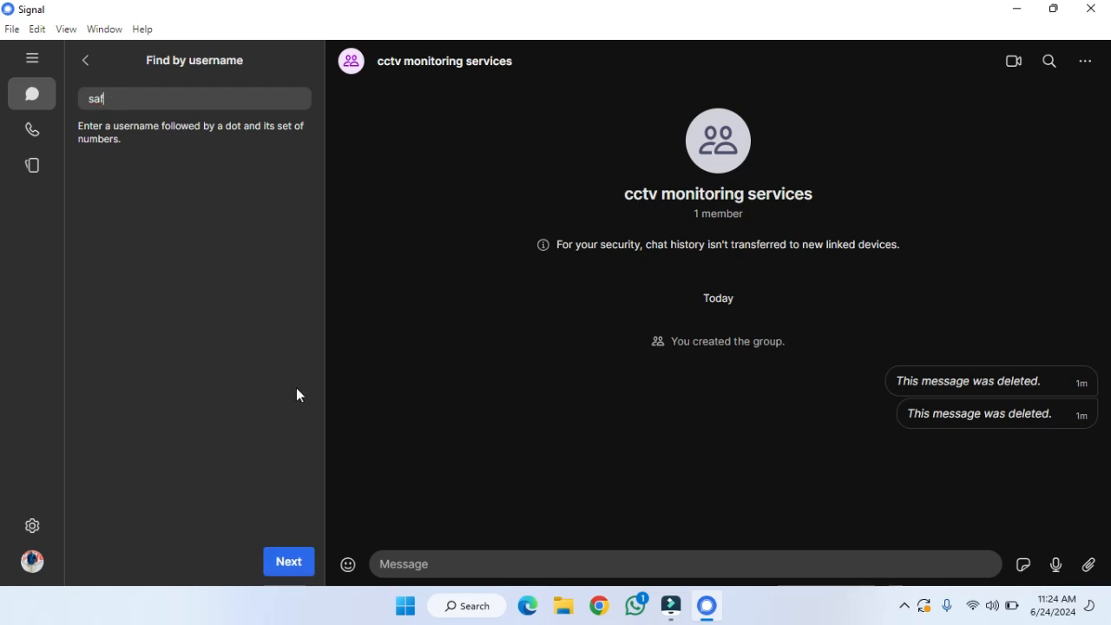
{"action": "left_click", "coordinate": [288, 561]}
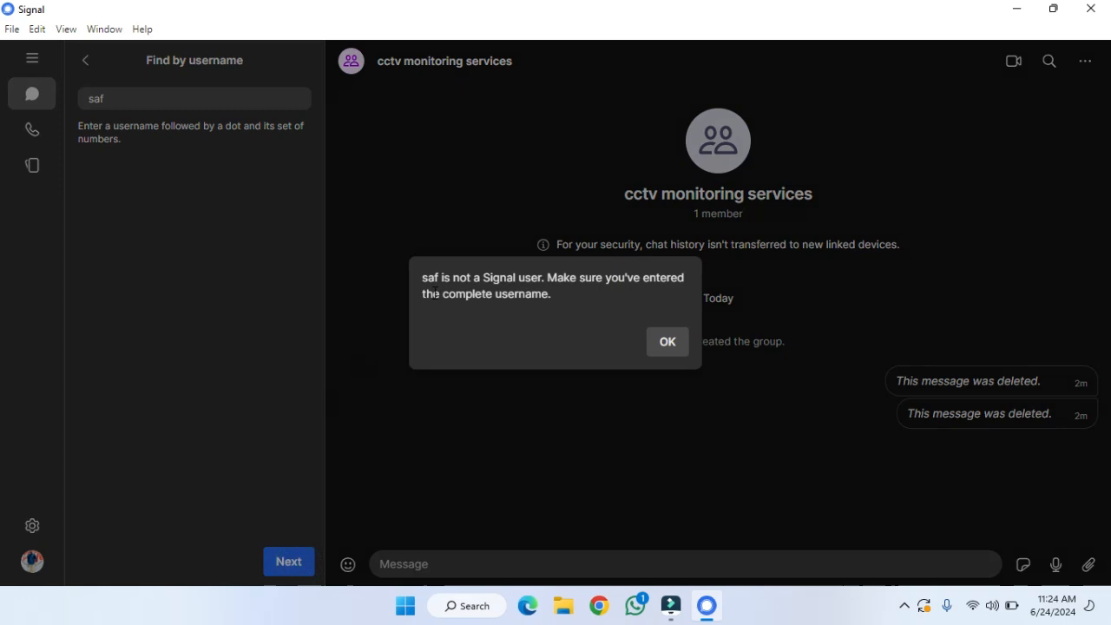
{"action": "mouse_move", "coordinate": [634, 290]}
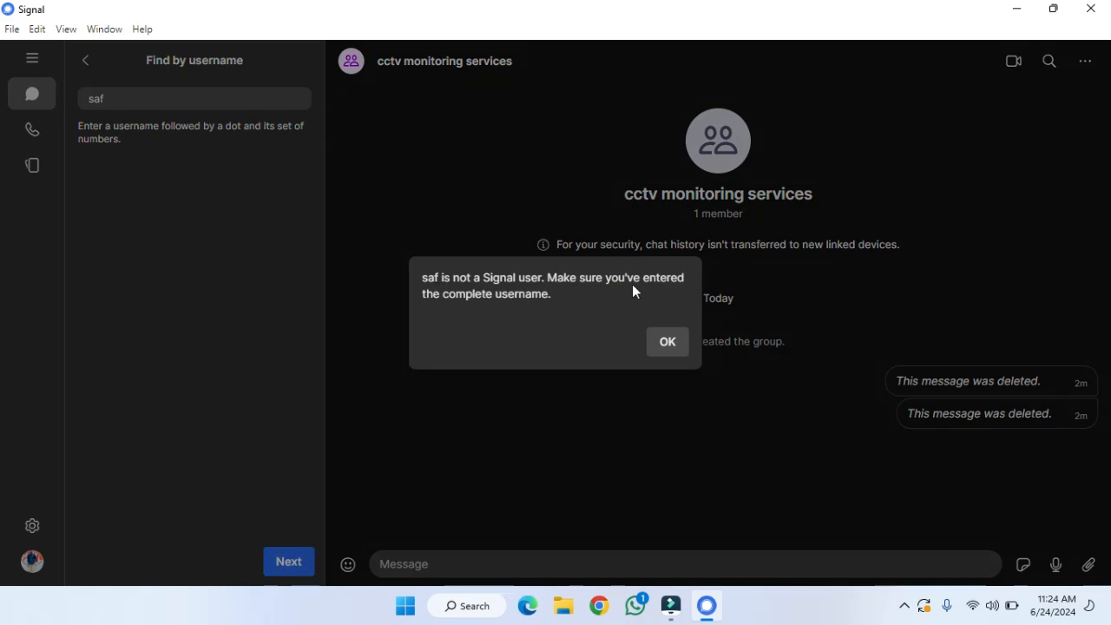
{"action": "mouse_move", "coordinate": [668, 347]}
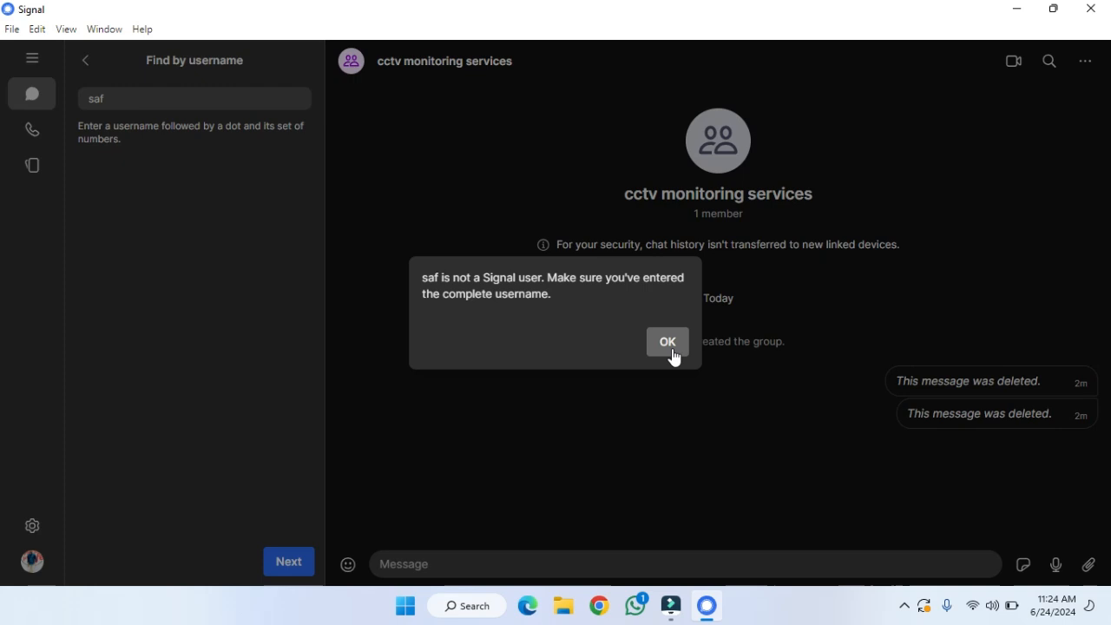
{"action": "left_click", "coordinate": [666, 340]}
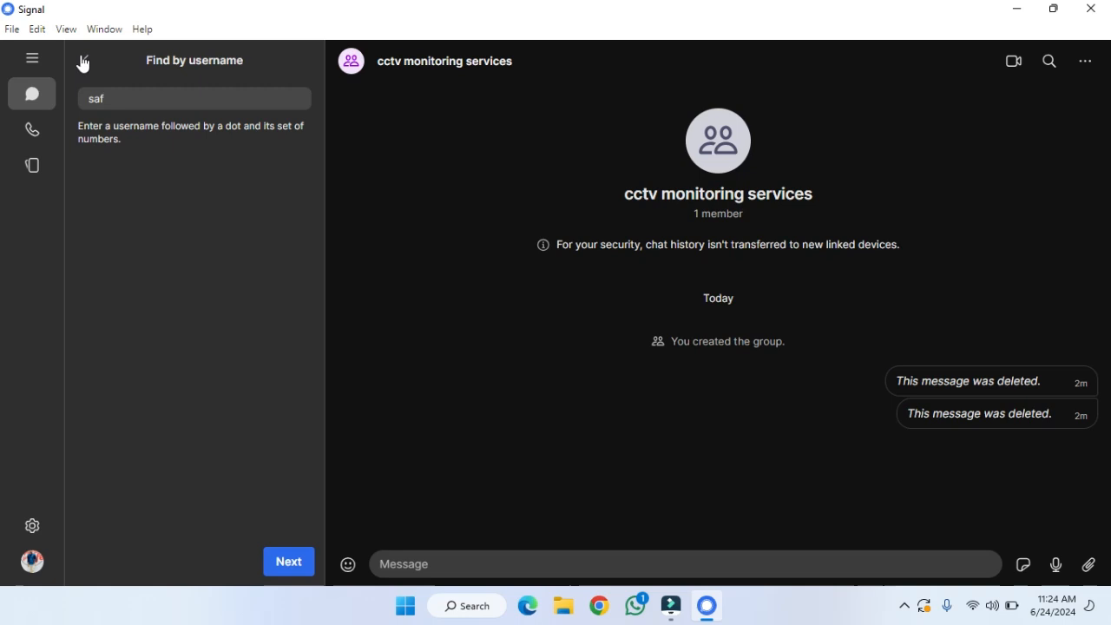
Briefly open Find by phone number, then back out to the Chats list.
{"action": "left_click", "coordinate": [84, 60]}
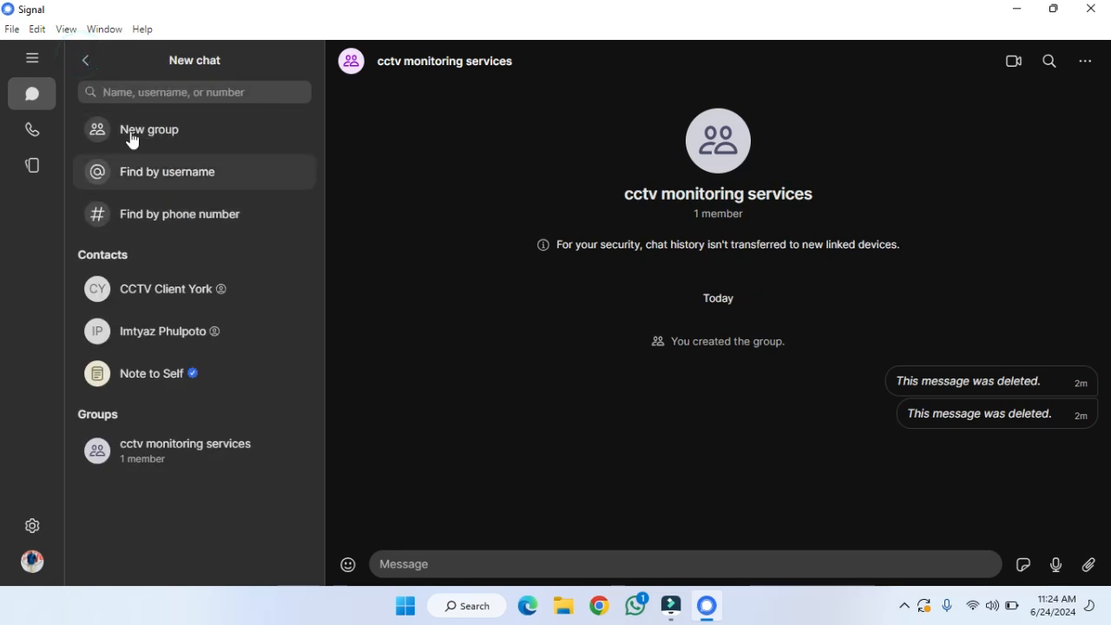
{"action": "mouse_move", "coordinate": [146, 225]}
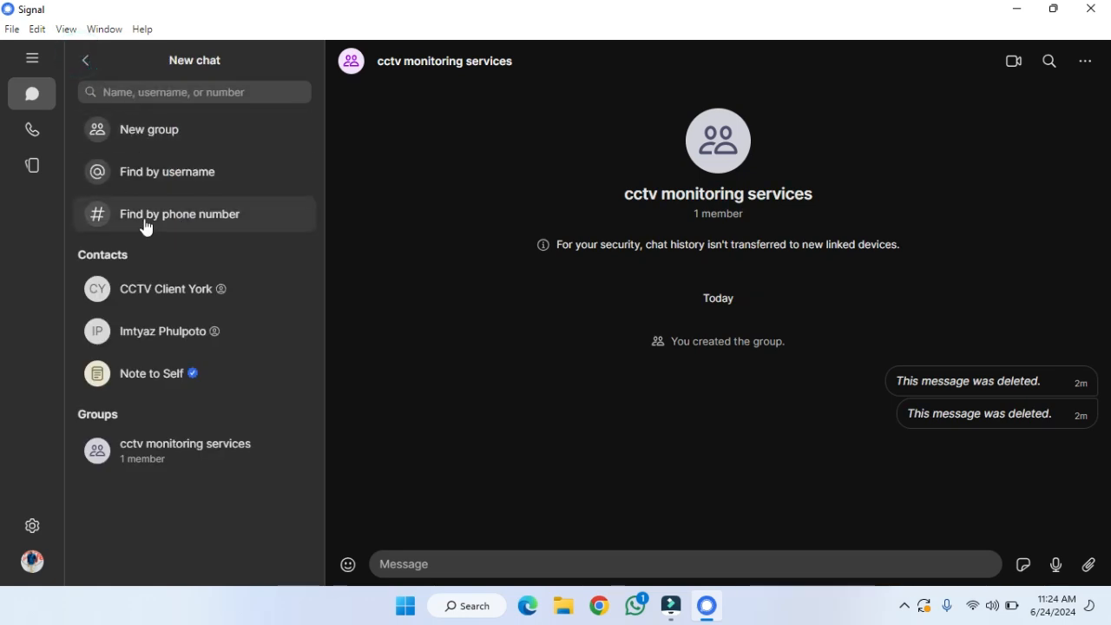
{"action": "left_click", "coordinate": [178, 214]}
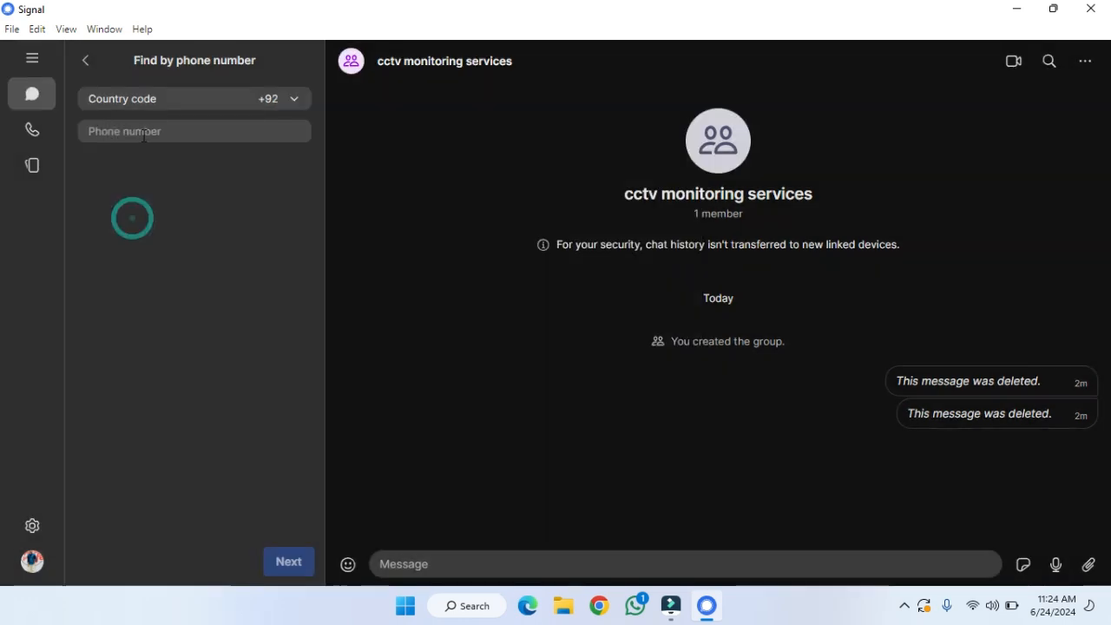
{"action": "left_click", "coordinate": [85, 60]}
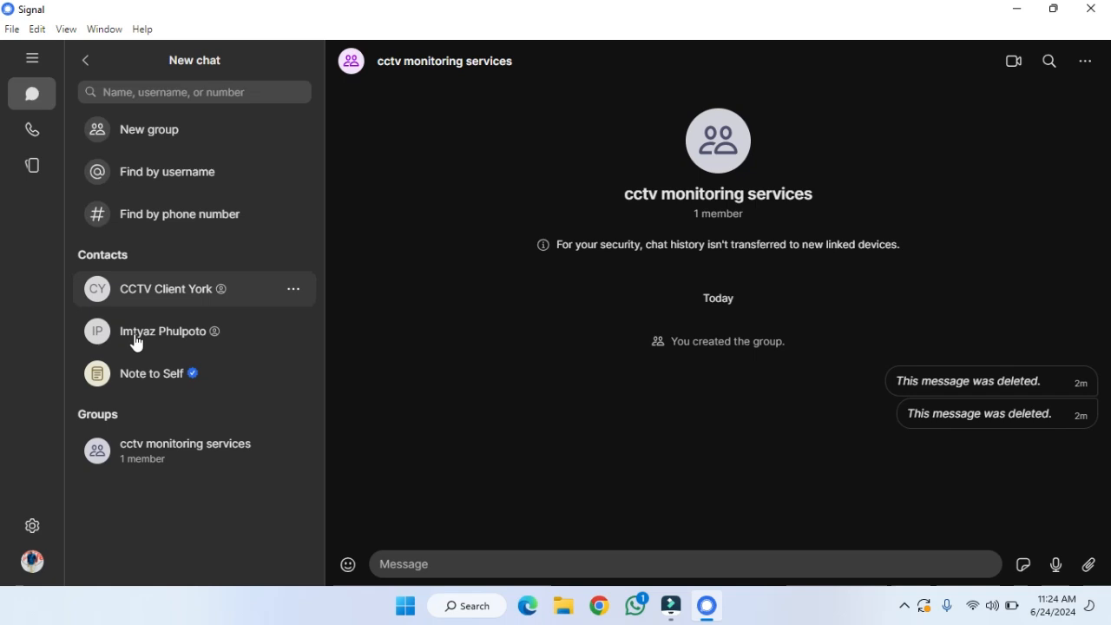
{"action": "mouse_move", "coordinate": [97, 74]}
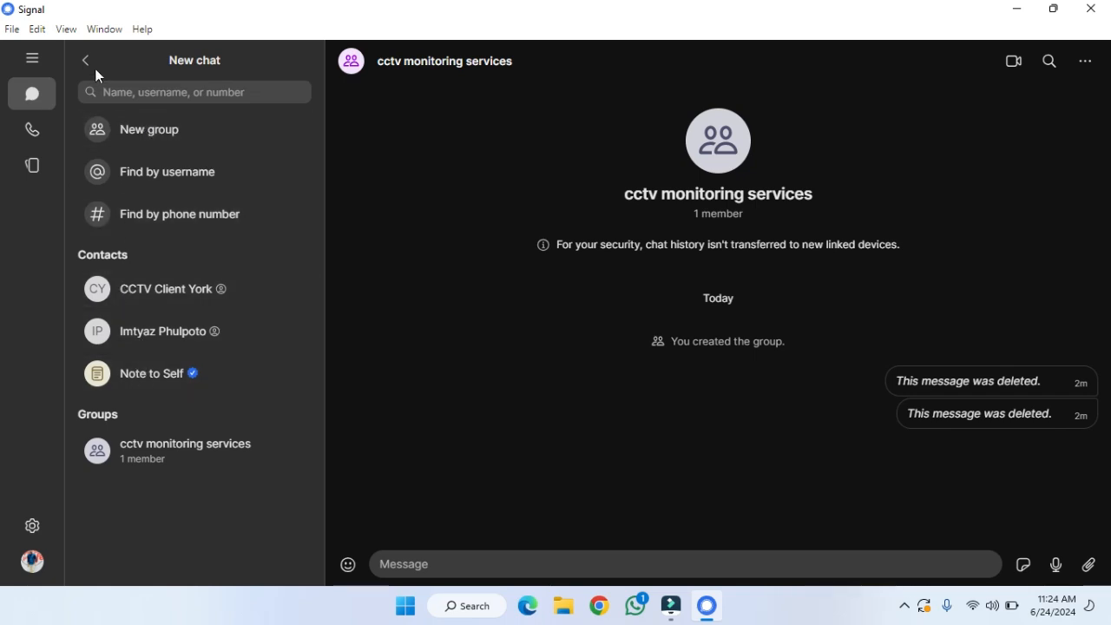
{"action": "left_click", "coordinate": [85, 60]}
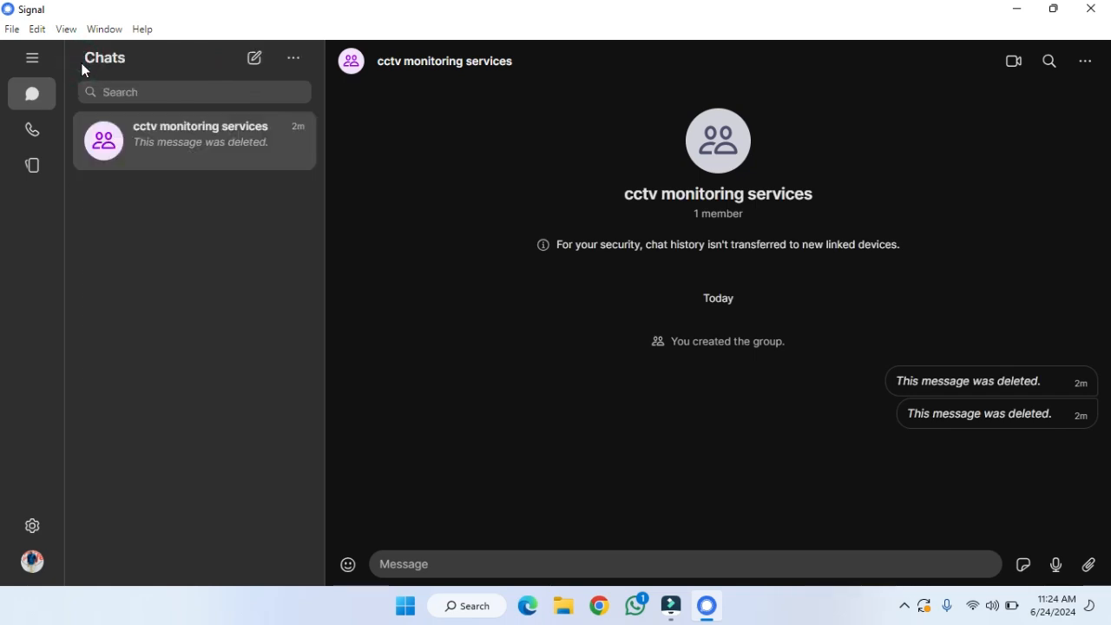